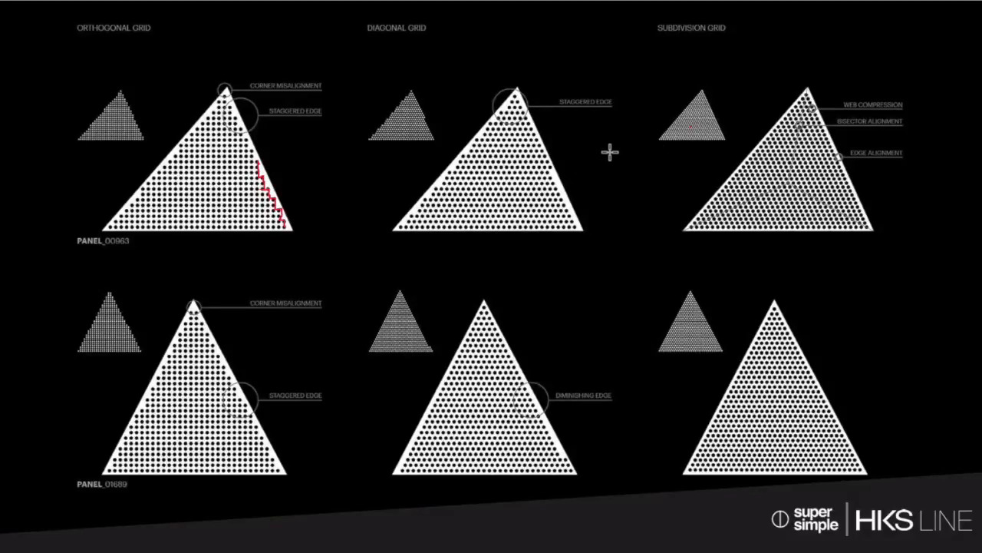
mouse_move(850, 55)
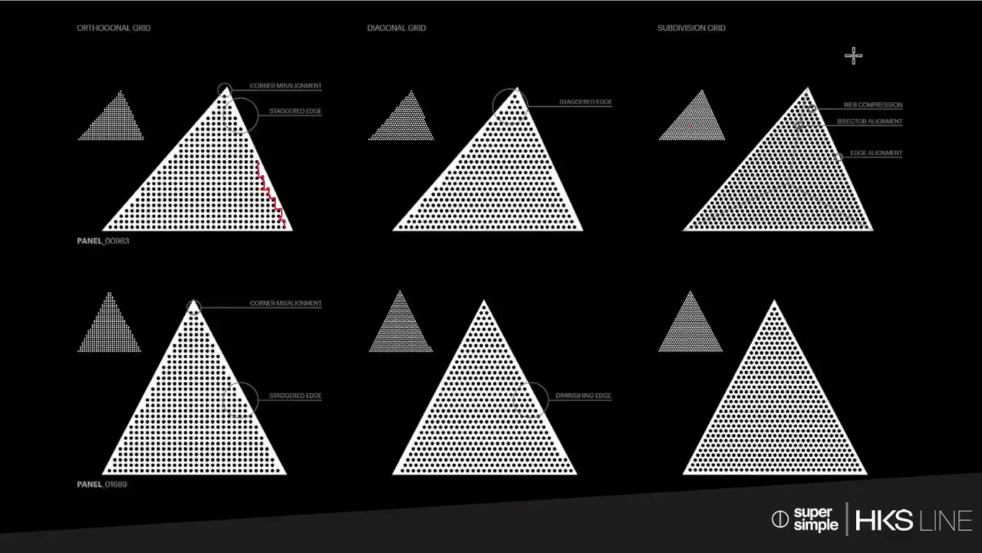